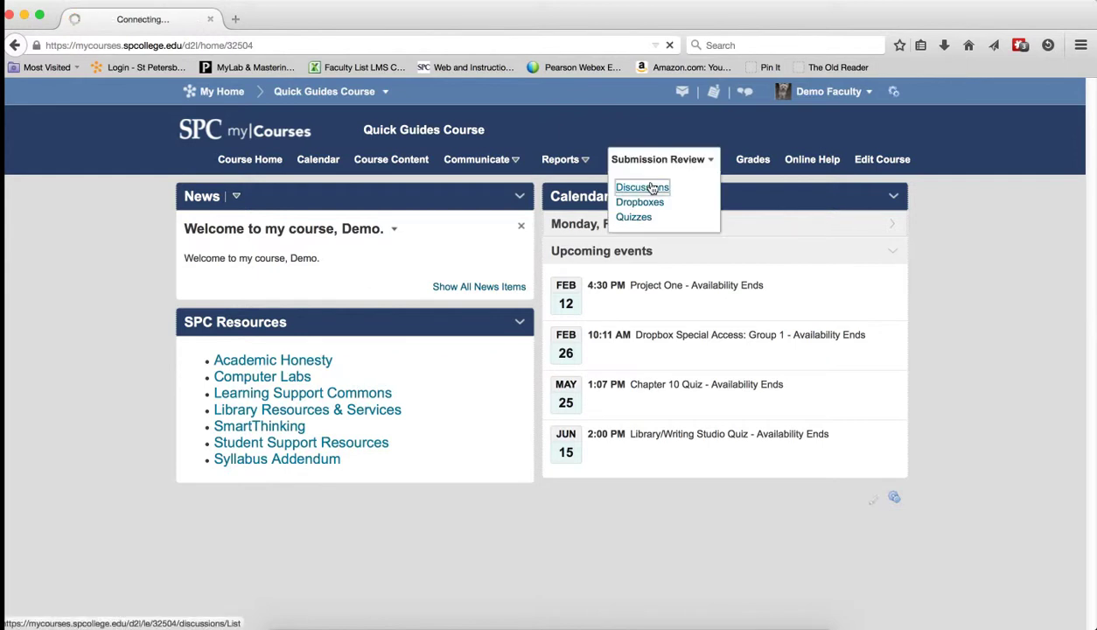
Go to Discussions, enter the Lesson 1 Persuasion/Argument forum and open its Agree thread.
{"action": "left_click", "coordinate": [642, 186]}
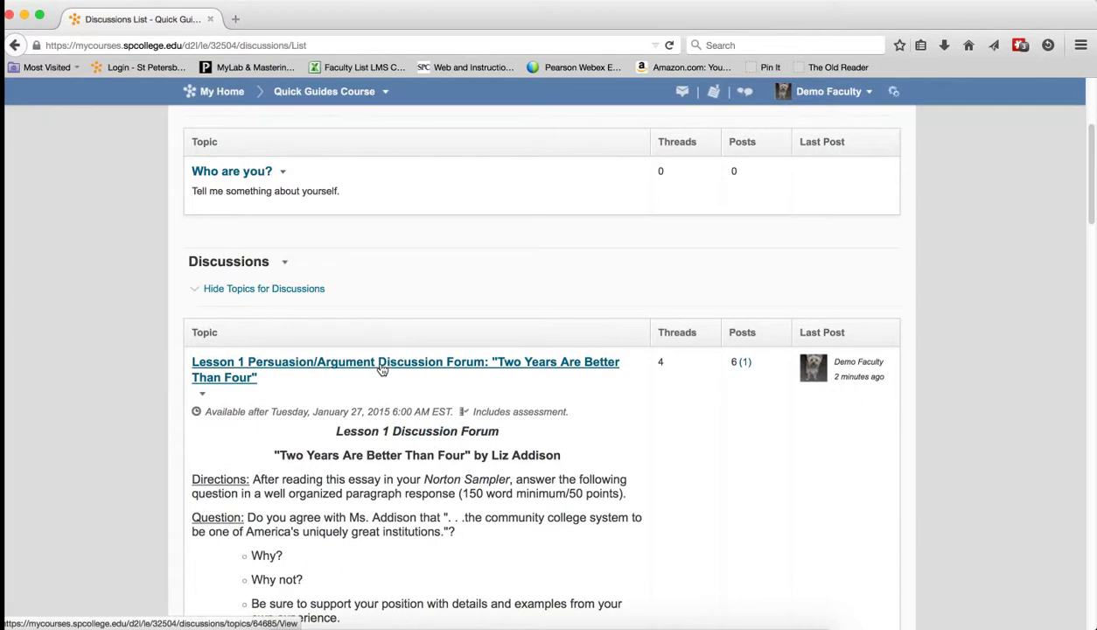
{"action": "left_click", "coordinate": [406, 360]}
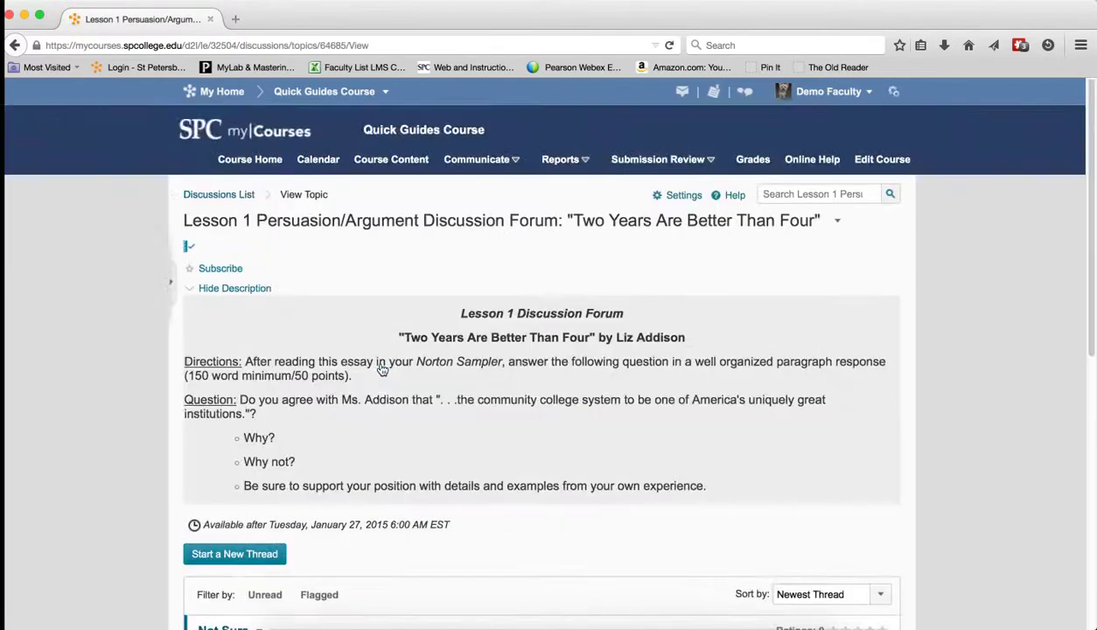
{"action": "scroll", "scroll_direction": "down", "scroll_amount": 3}
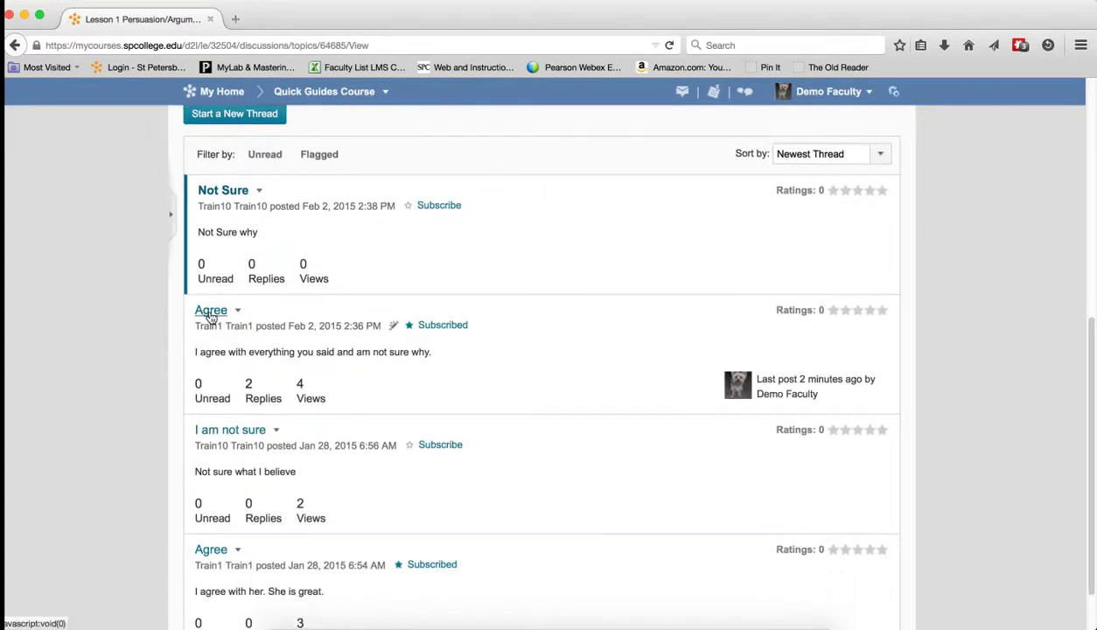
{"action": "left_click", "coordinate": [210, 312]}
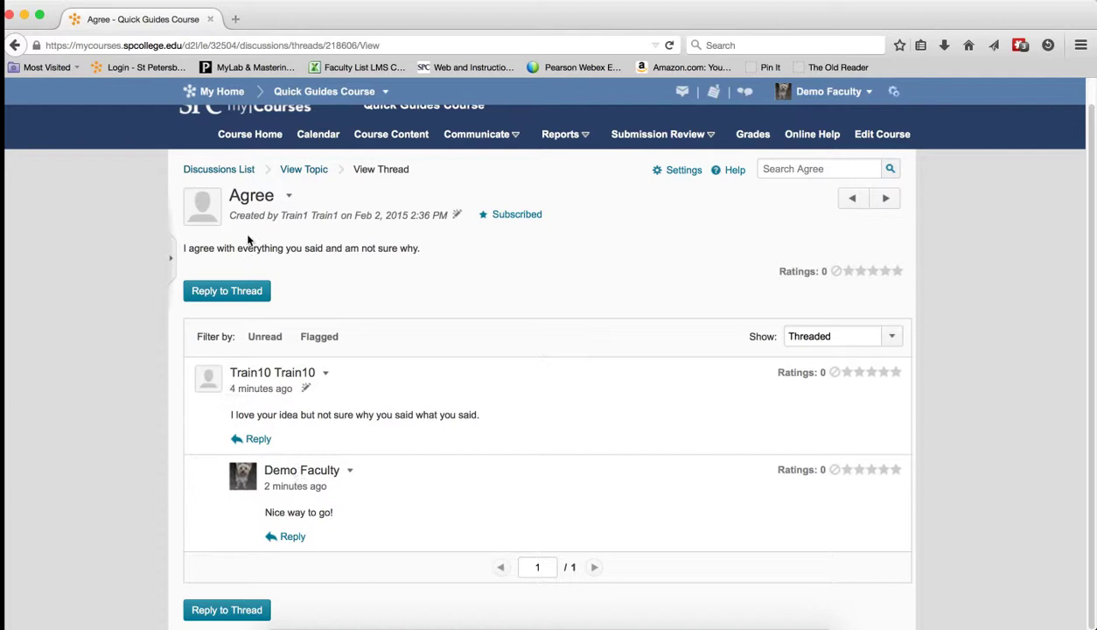
{"action": "mouse_move", "coordinate": [336, 385]}
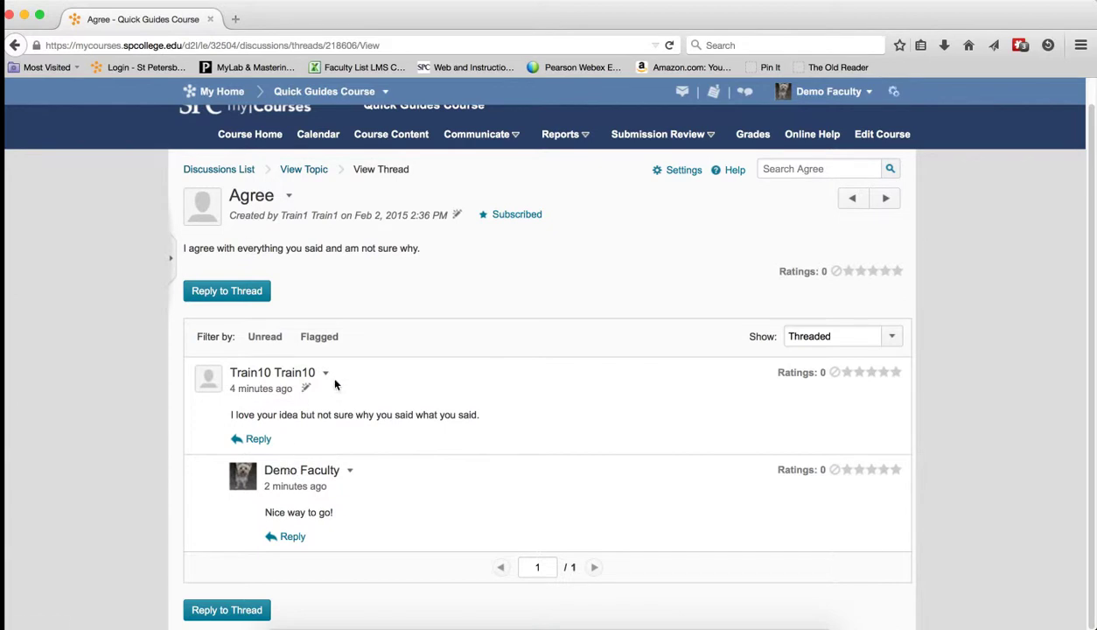
Mark Train10's reply as unread, confirm the forum shows 1 unread, and reopen the Agree thread.
{"action": "left_click", "coordinate": [325, 371]}
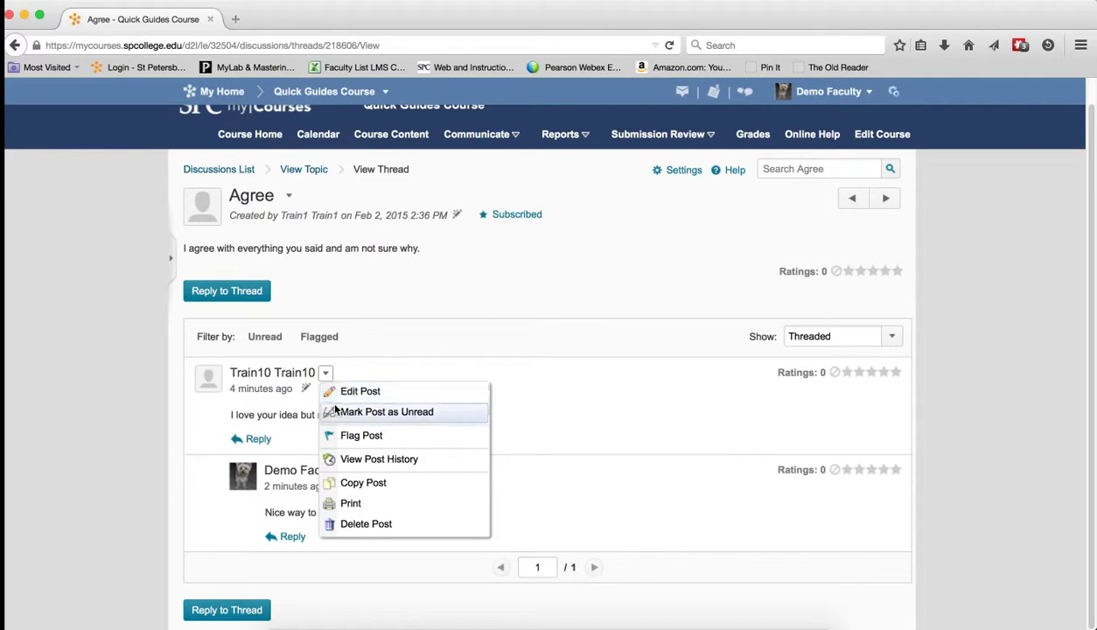
{"action": "left_click", "coordinate": [385, 411]}
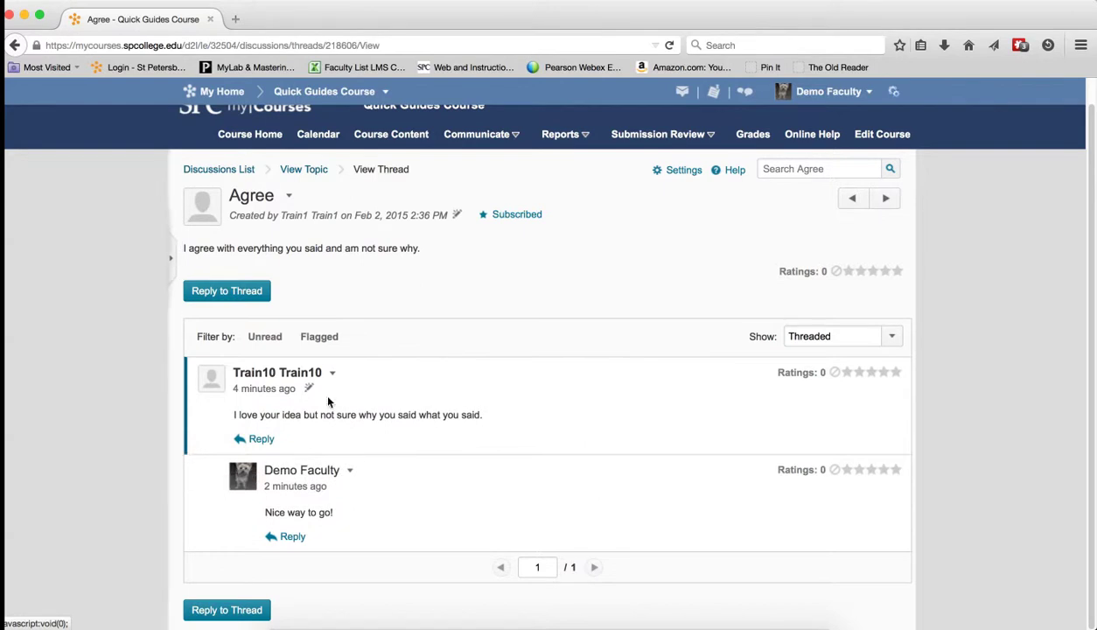
{"action": "left_click", "coordinate": [332, 371]}
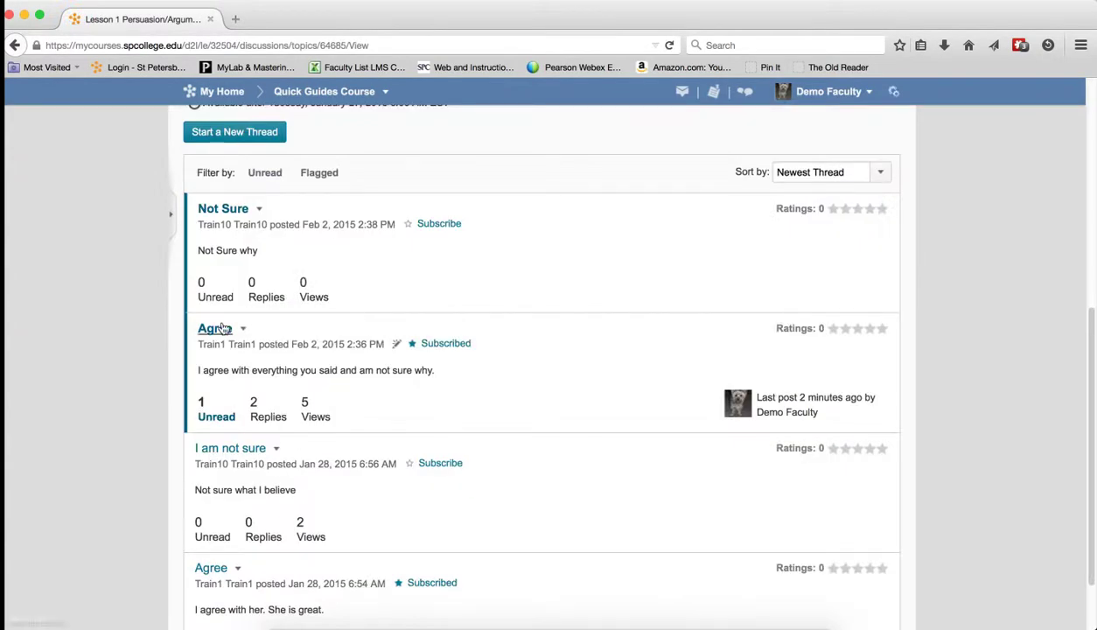
{"action": "left_click", "coordinate": [213, 329]}
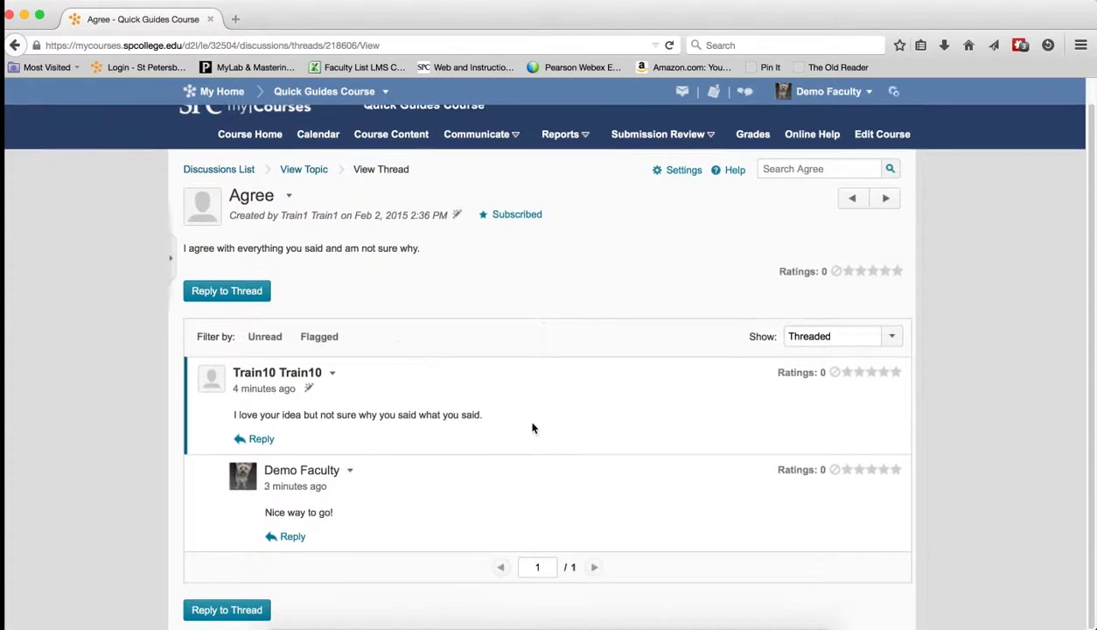
{"action": "mouse_move", "coordinate": [343, 385]}
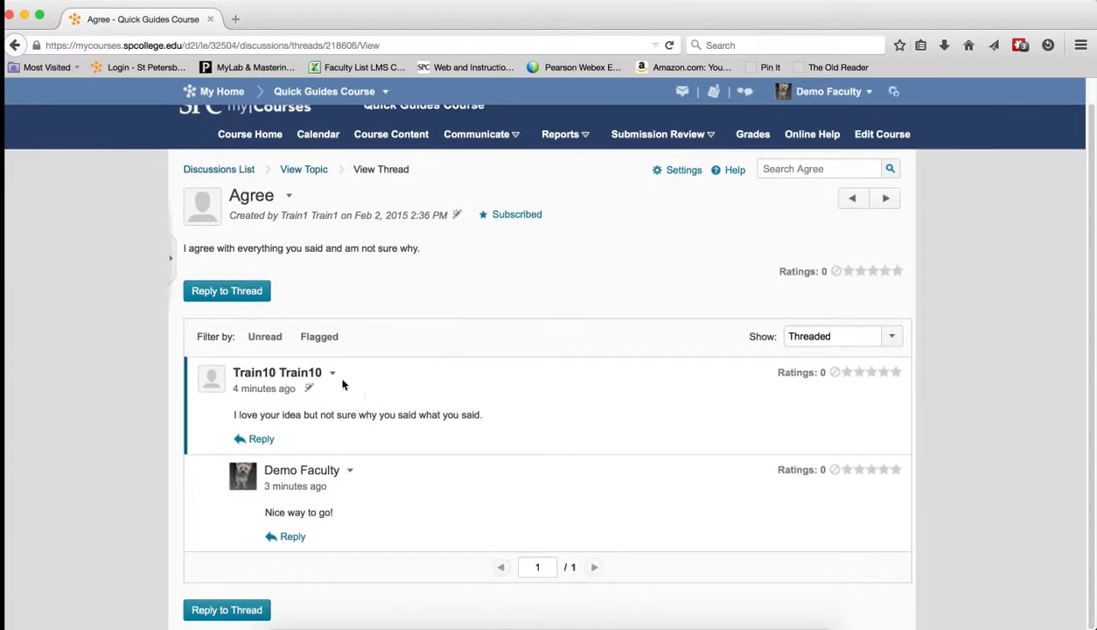
{"action": "left_click", "coordinate": [333, 371]}
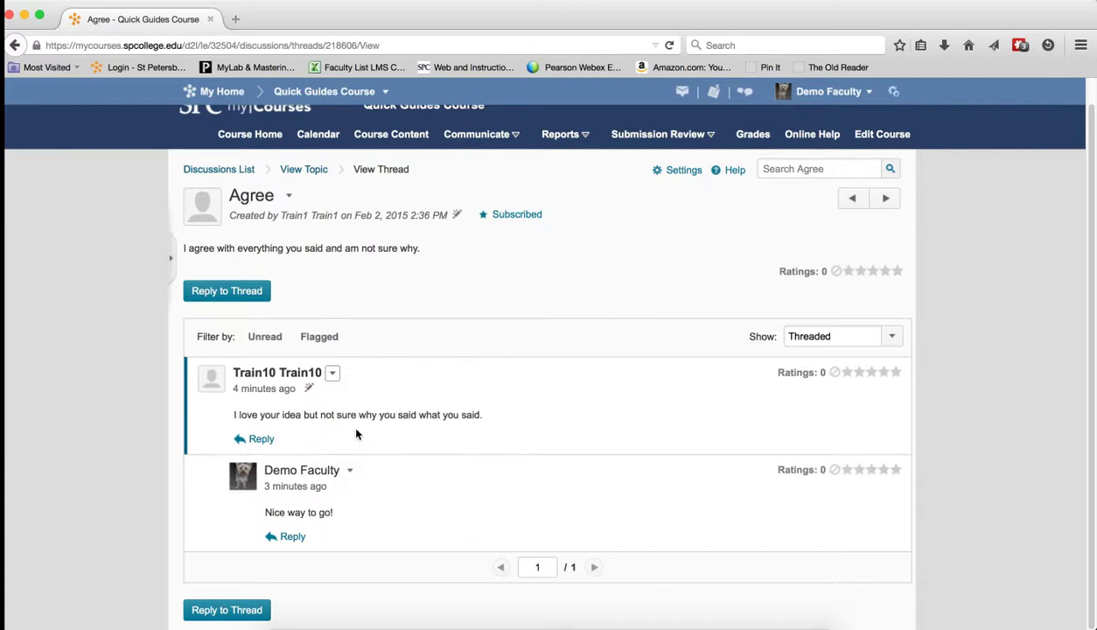
{"action": "left_click", "coordinate": [325, 388]}
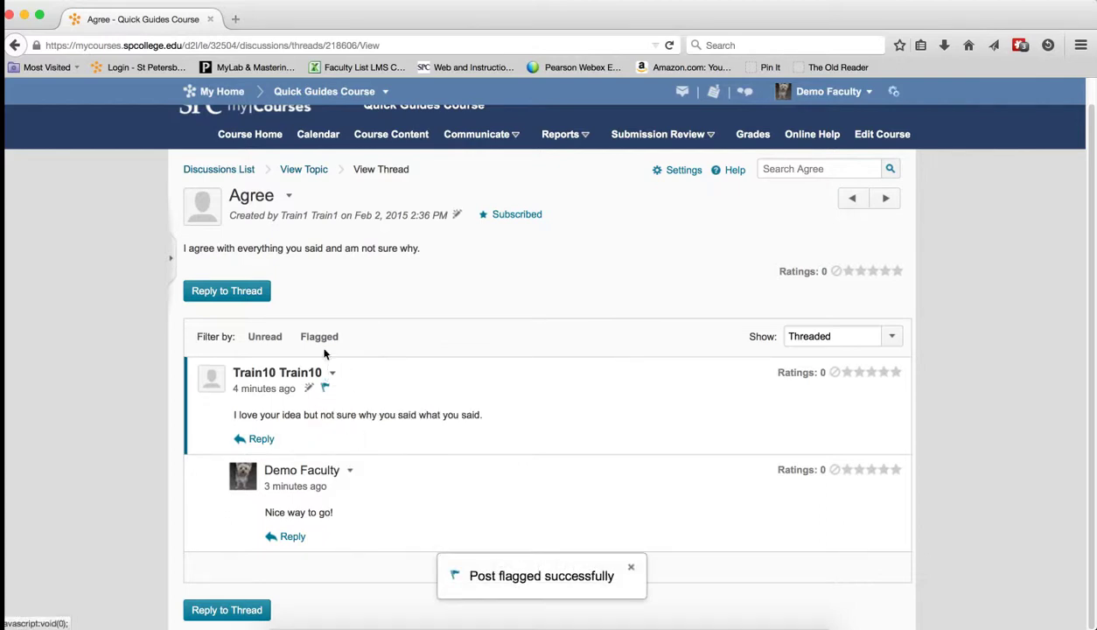
{"action": "left_click", "coordinate": [318, 336]}
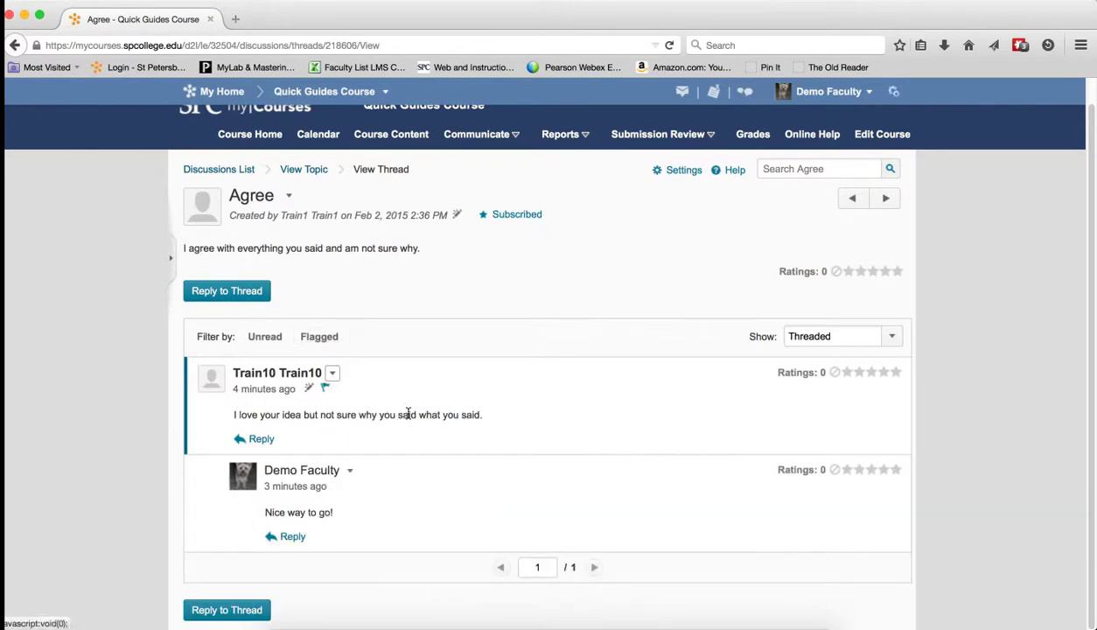
{"action": "left_click", "coordinate": [323, 389]}
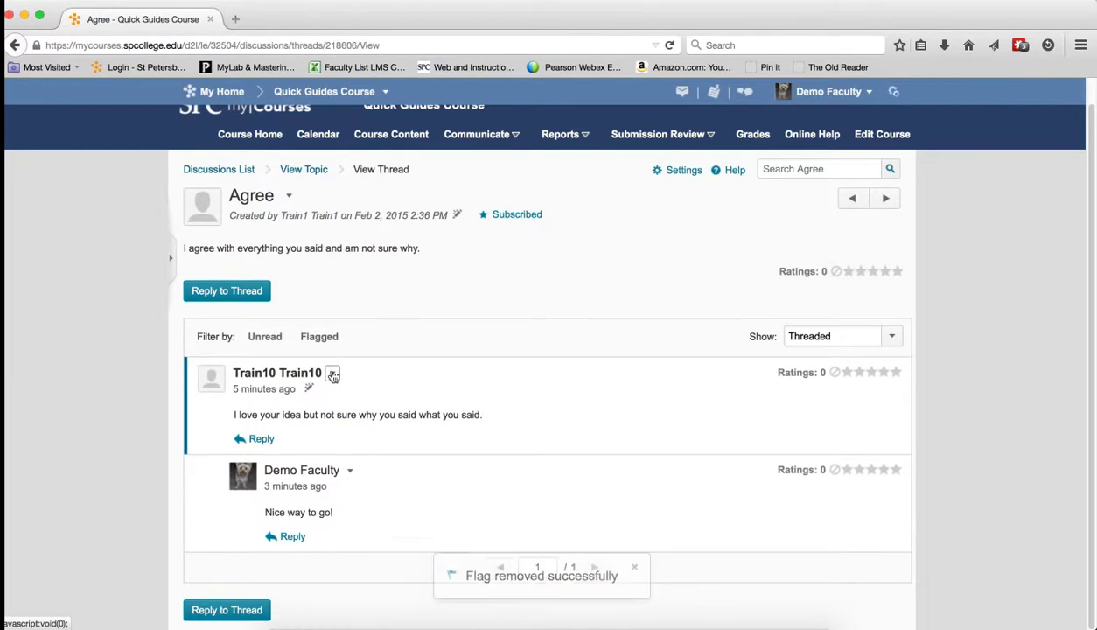
{"action": "left_click", "coordinate": [333, 373]}
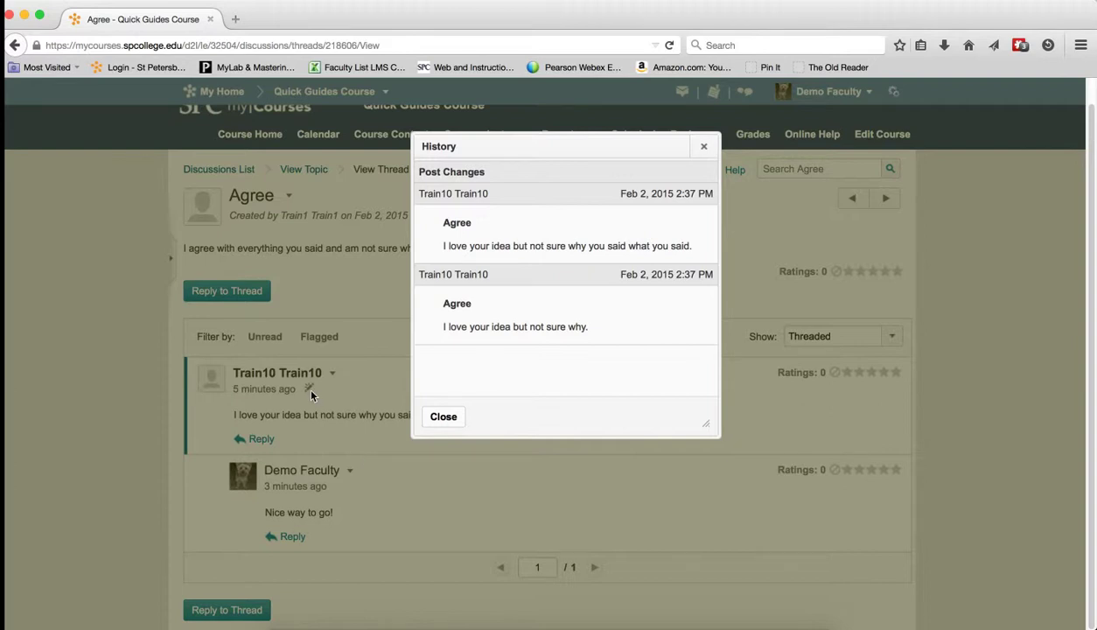
{"action": "mouse_move", "coordinate": [468, 325]}
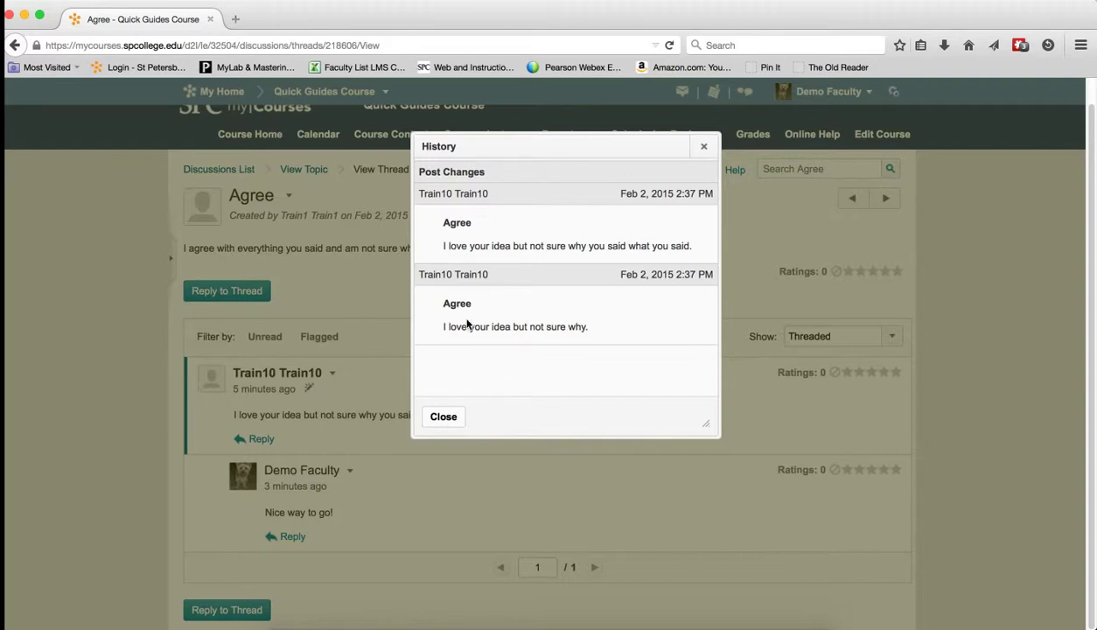
{"action": "mouse_move", "coordinate": [537, 339]}
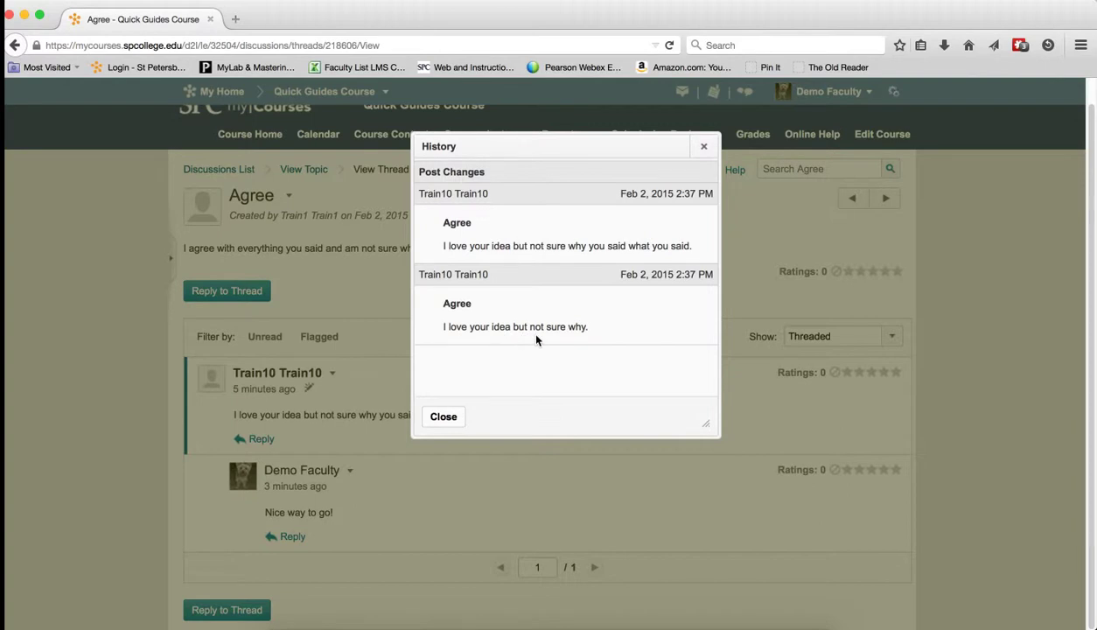
{"action": "mouse_move", "coordinate": [609, 262]}
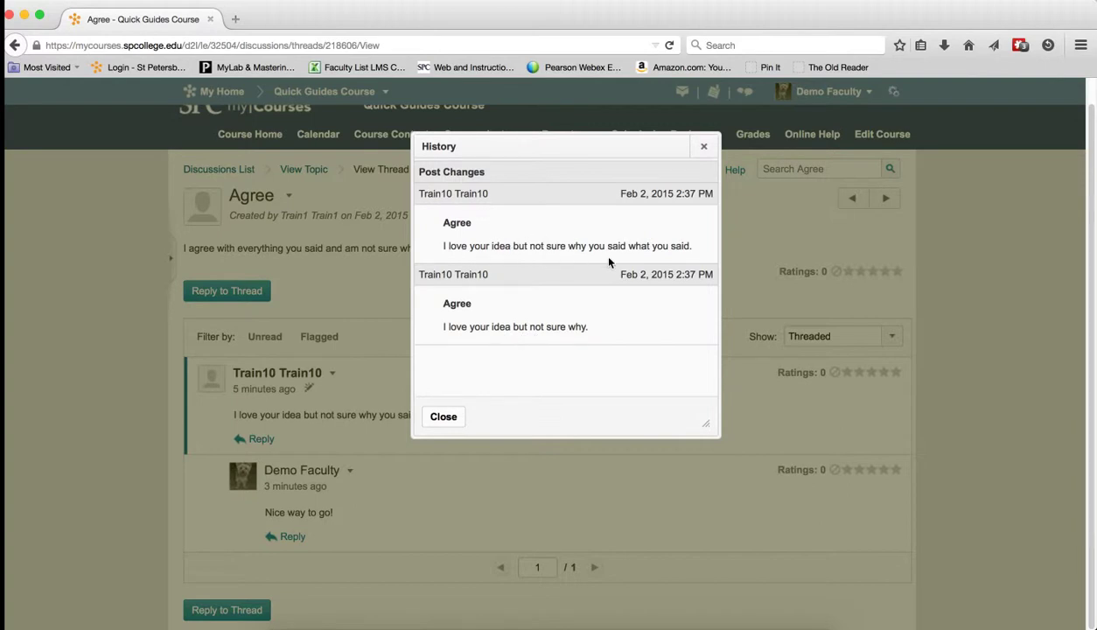
{"action": "left_click", "coordinate": [443, 416]}
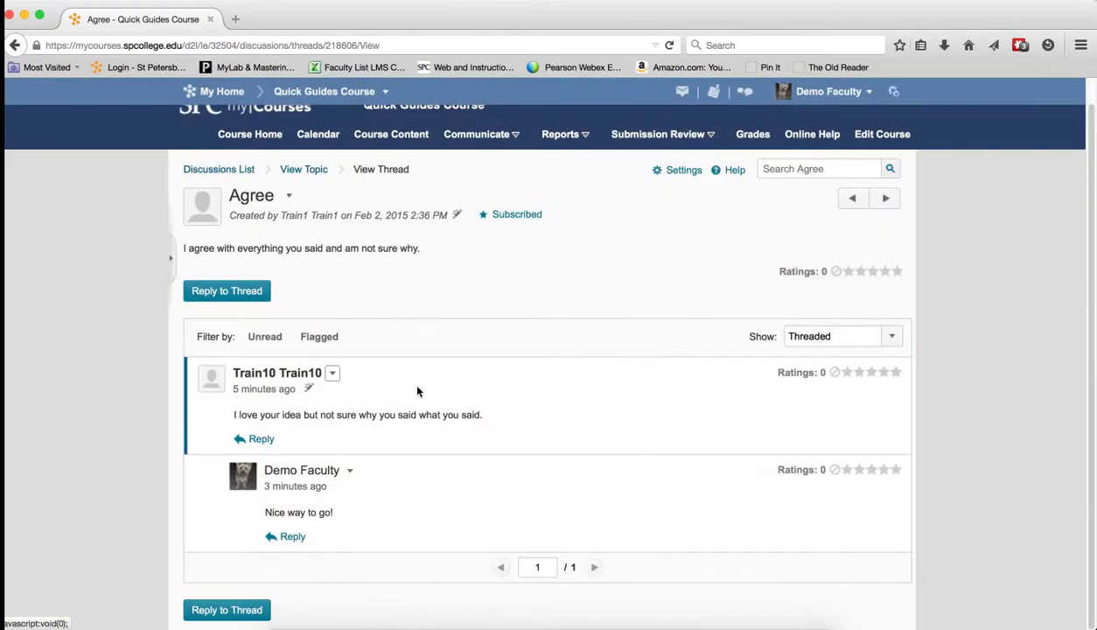
{"action": "left_click", "coordinate": [333, 372]}
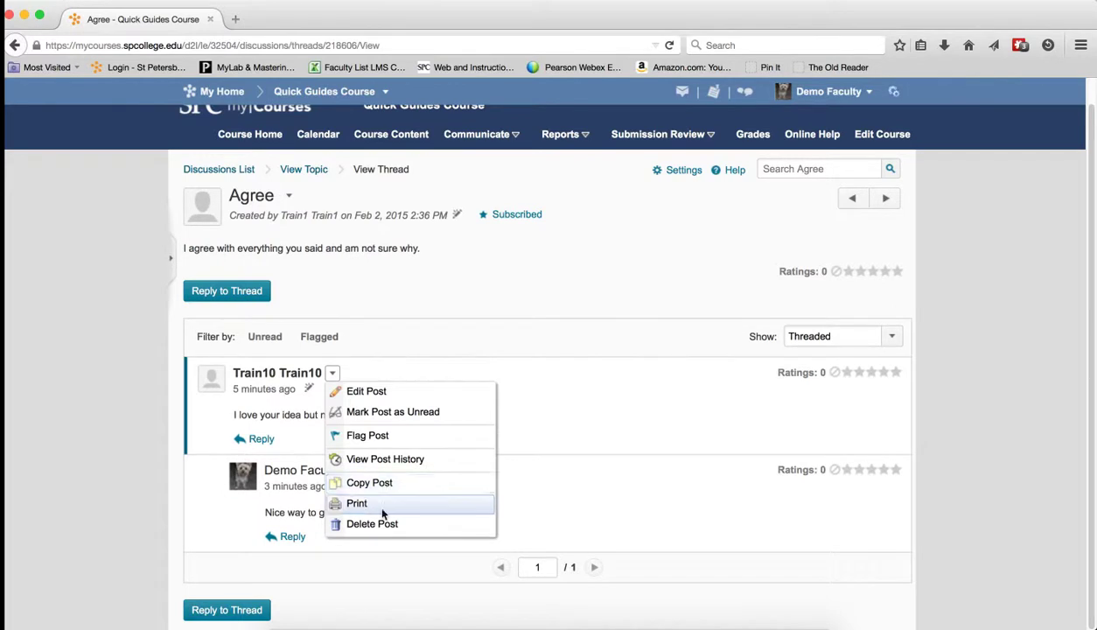
{"action": "left_click", "coordinate": [357, 502]}
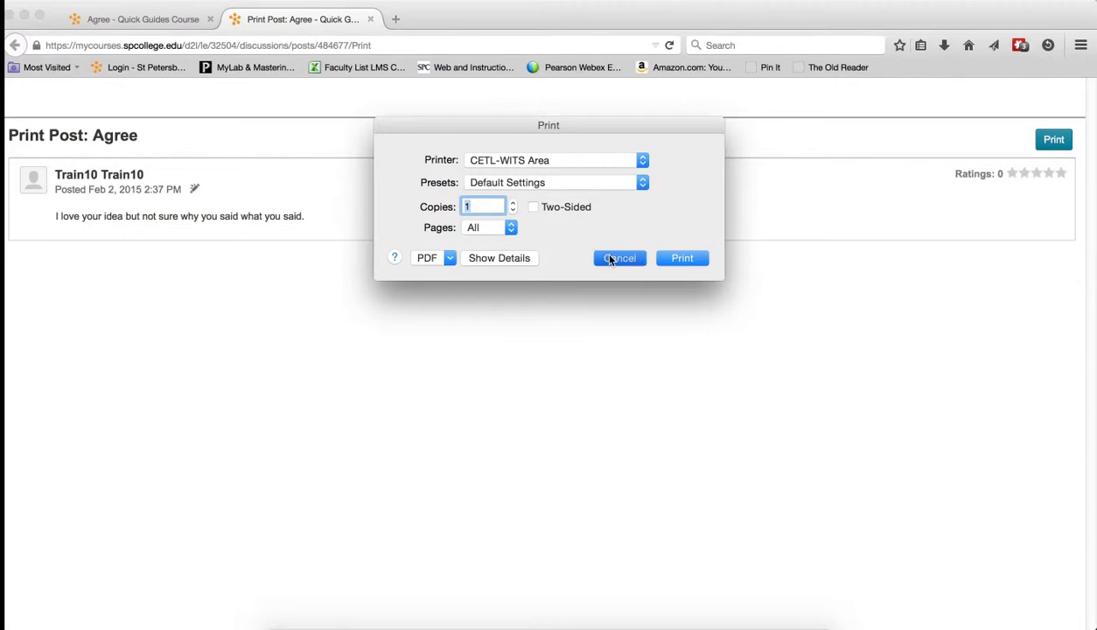
{"action": "left_click", "coordinate": [619, 257]}
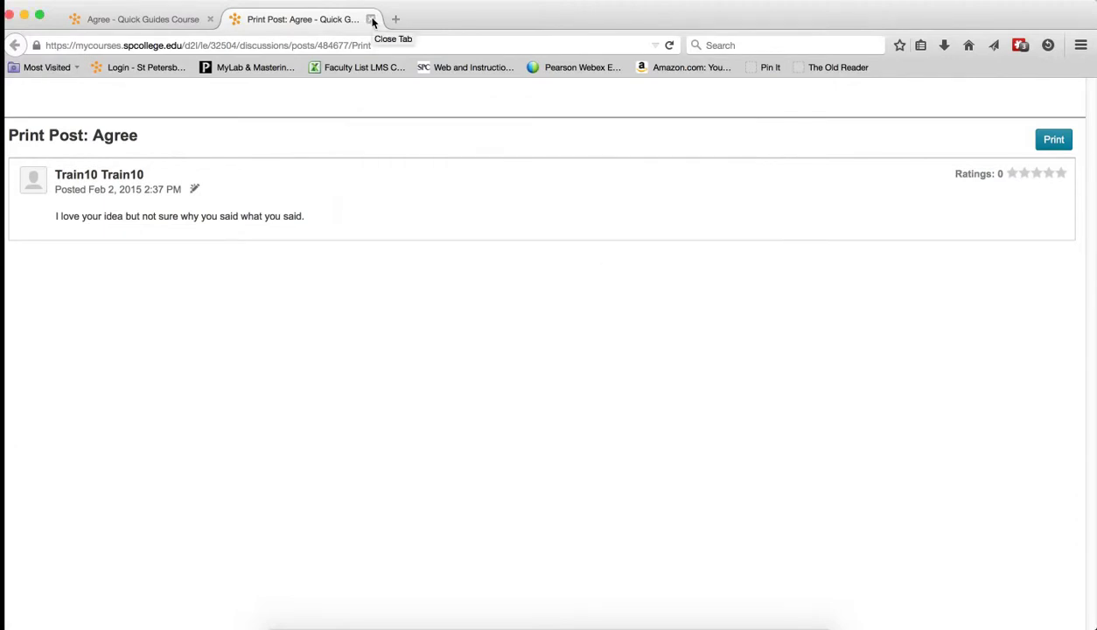
{"action": "left_click", "coordinate": [370, 17]}
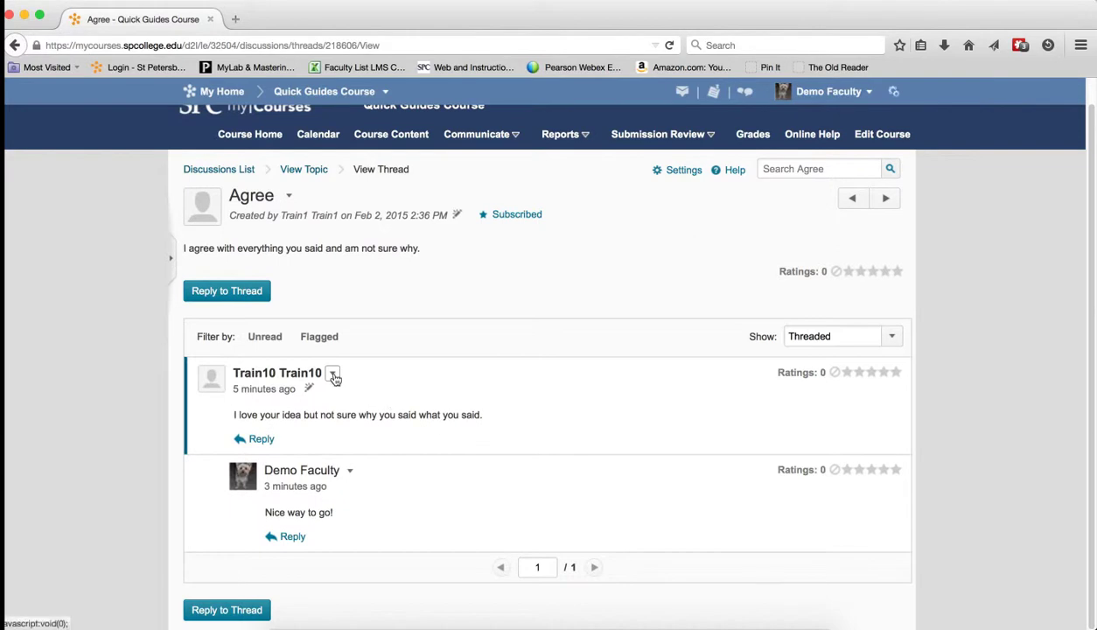
Show Train10's reply actions menu with Edit, Mark Unread, Flag, History, Copy, Print, Delete.
{"action": "left_click", "coordinate": [332, 372]}
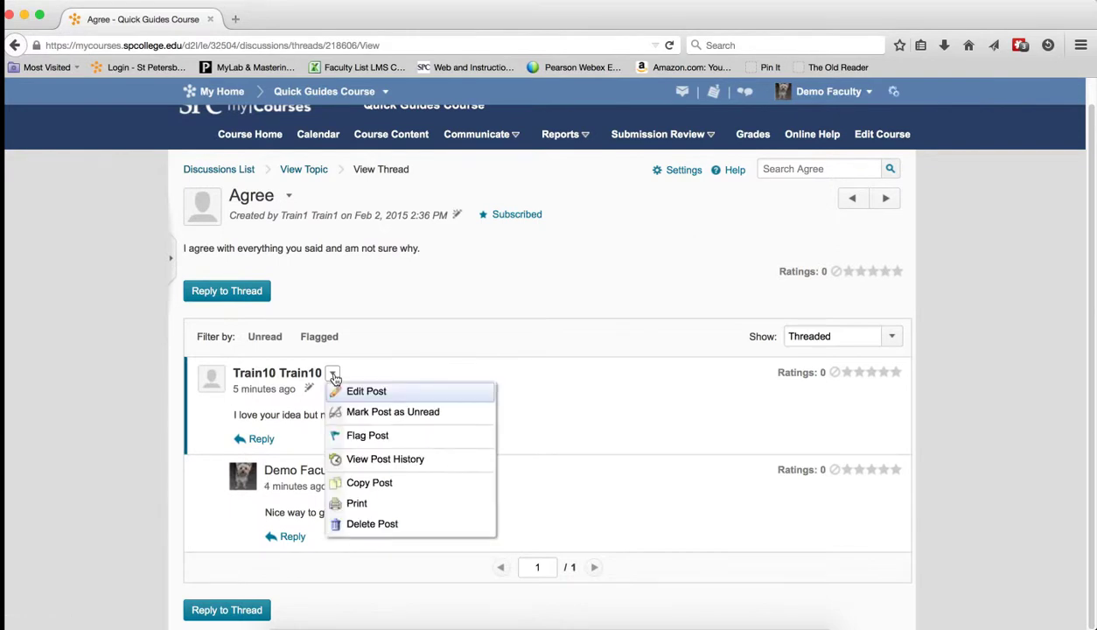
{"action": "mouse_move", "coordinate": [506, 370]}
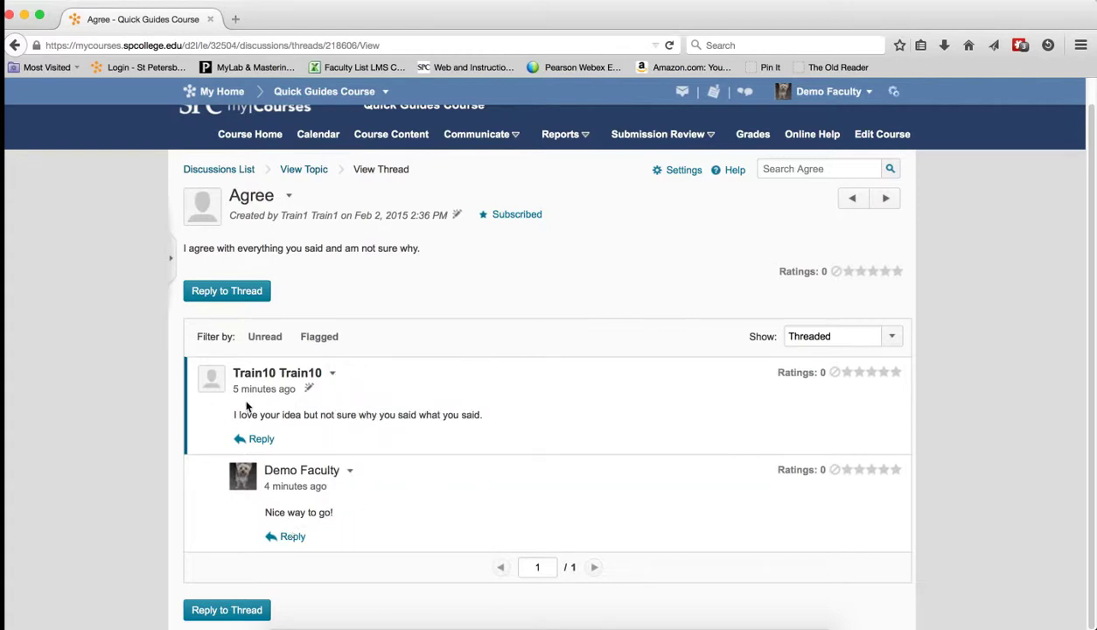
{"action": "mouse_move", "coordinate": [315, 398]}
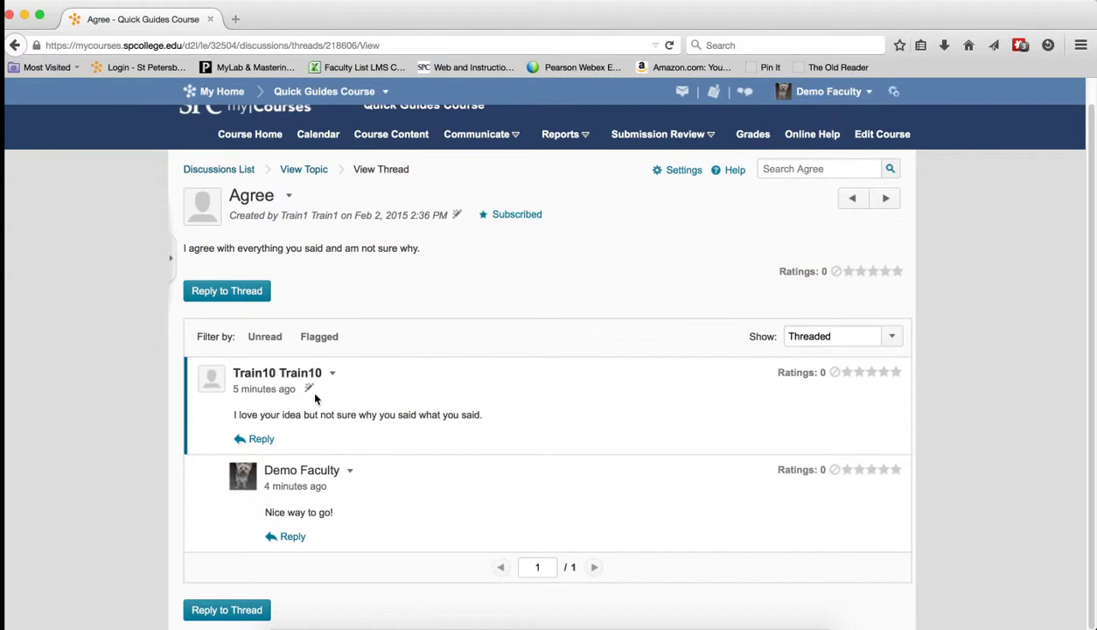
{"action": "left_click", "coordinate": [333, 372]}
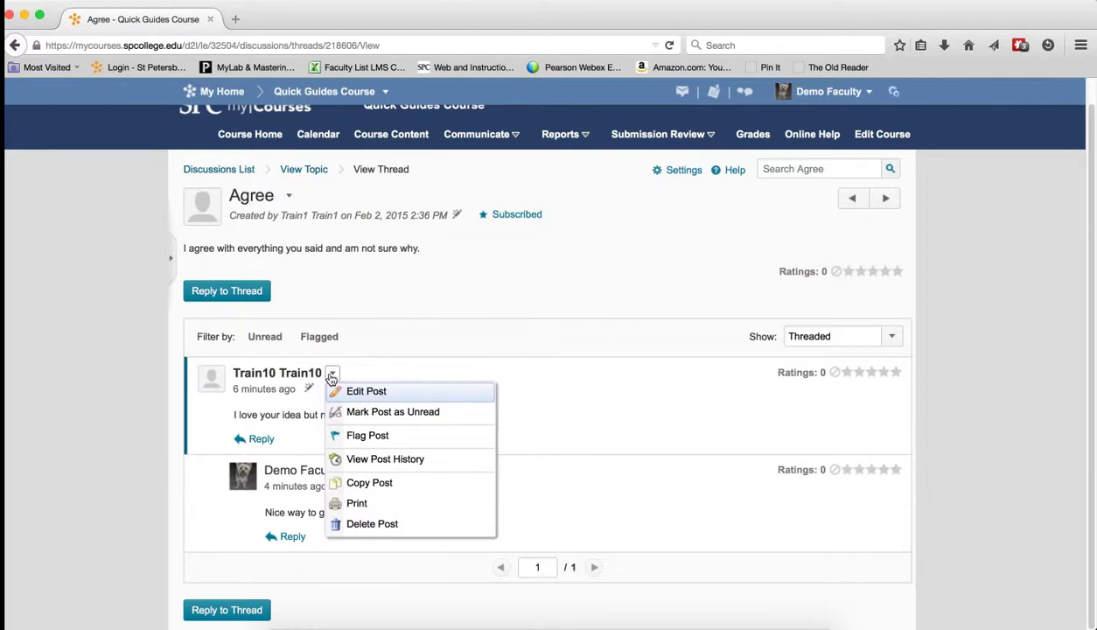
{"action": "mouse_move", "coordinate": [696, 315]}
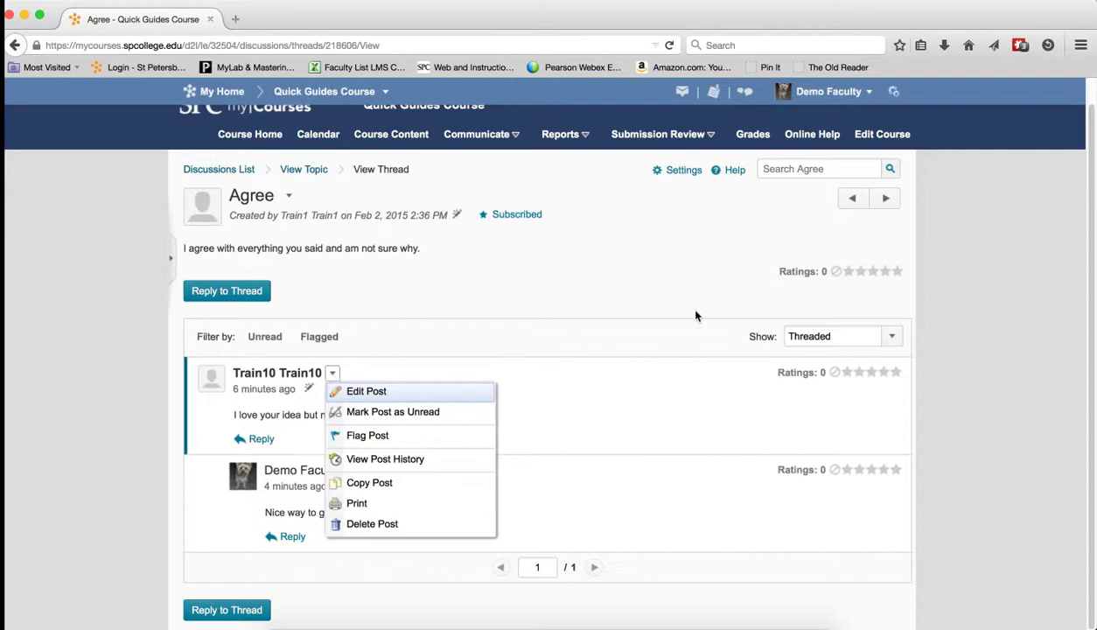